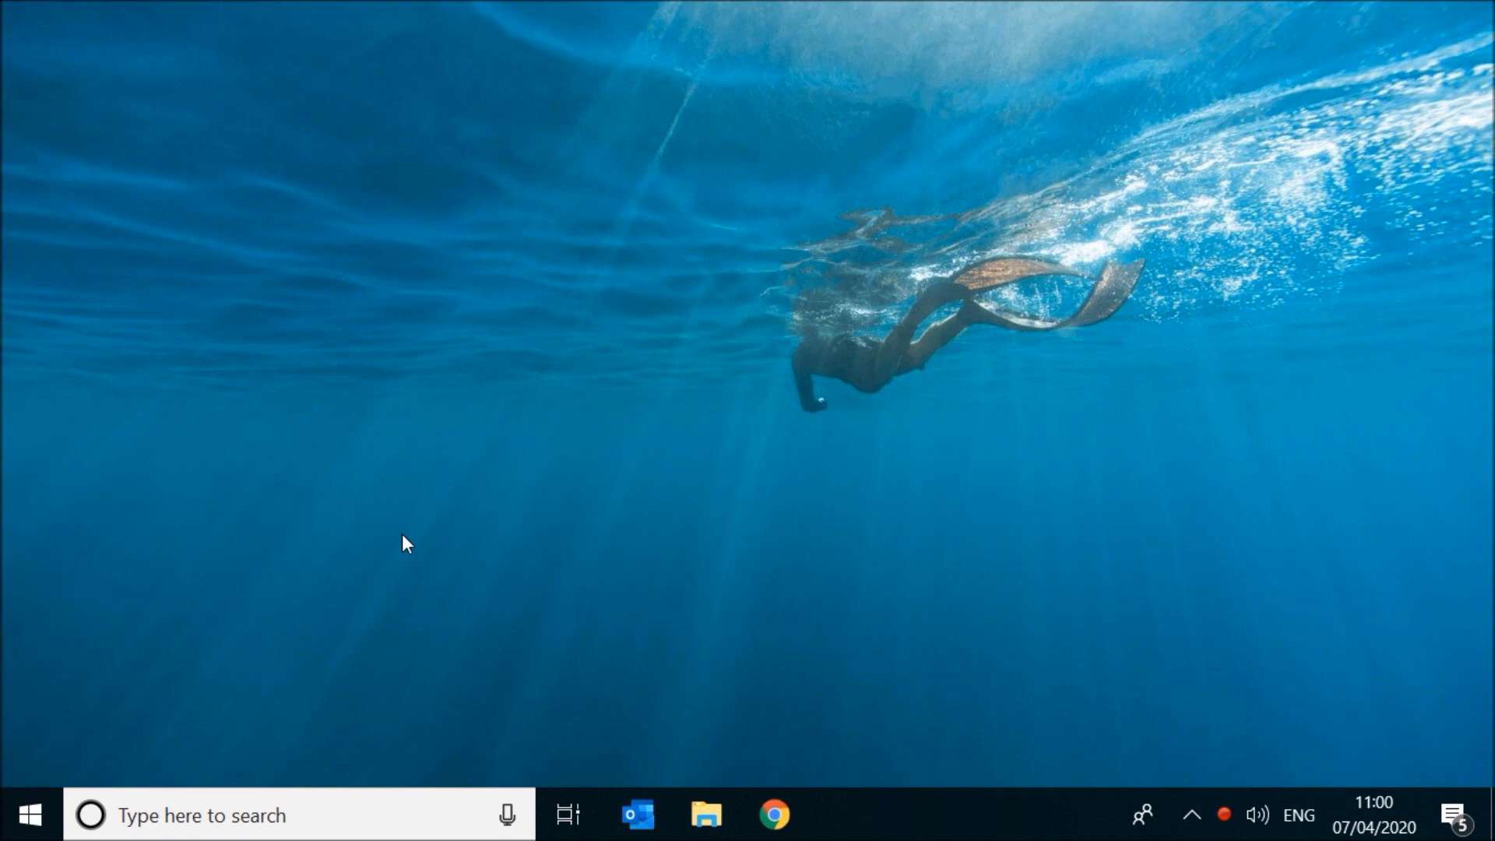
Launch Registry Editor from a Start search for regedit.
type("regedit")
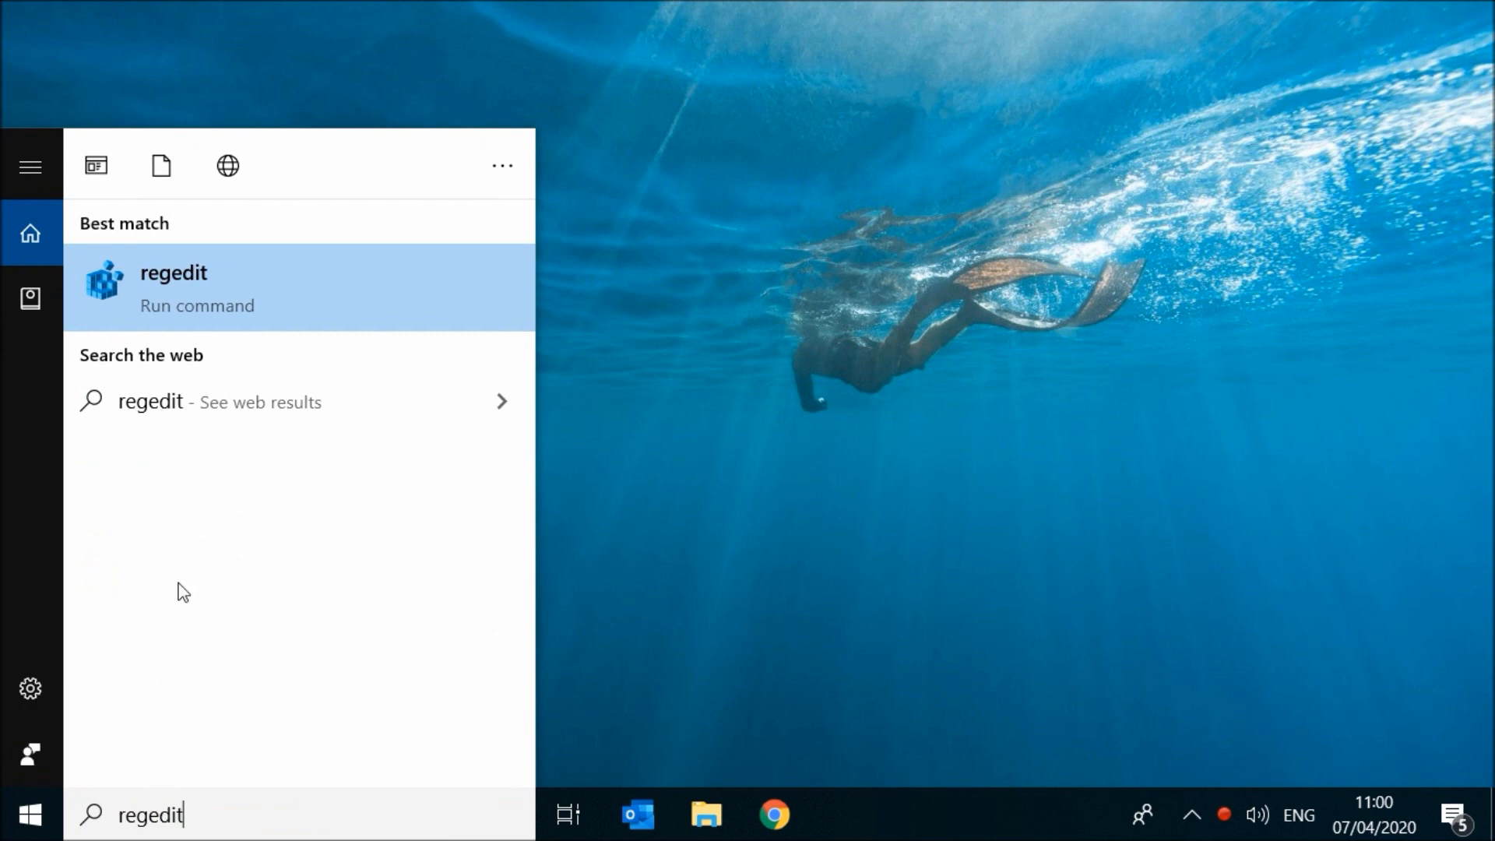
left_click(173, 287)
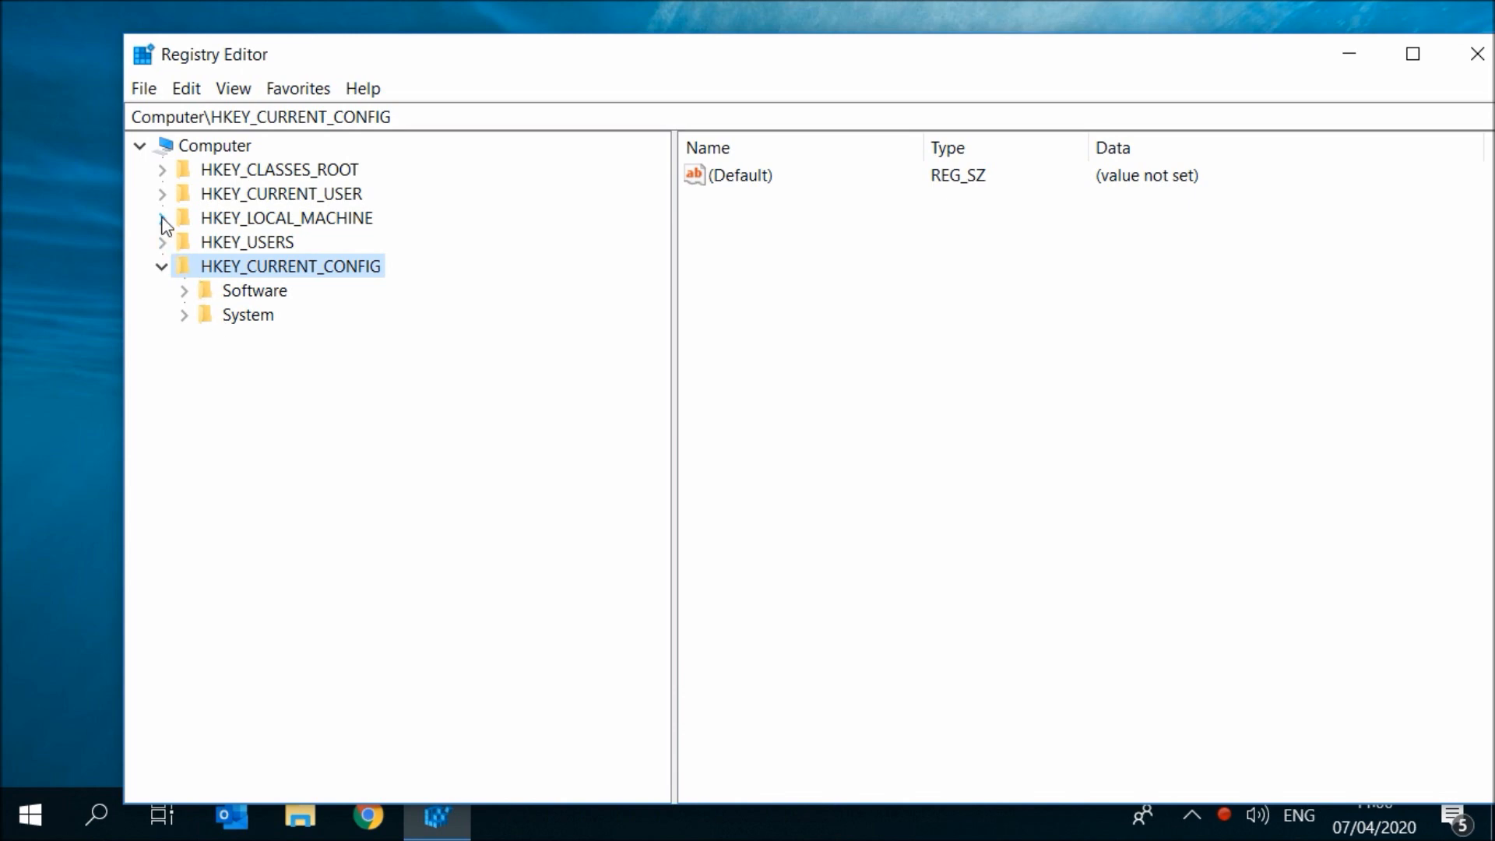
Expand HKEY_LOCAL_MACHINE\SOFTWARE\Policies\Microsoft to list its subkeys including Windows.
left_click(162, 218)
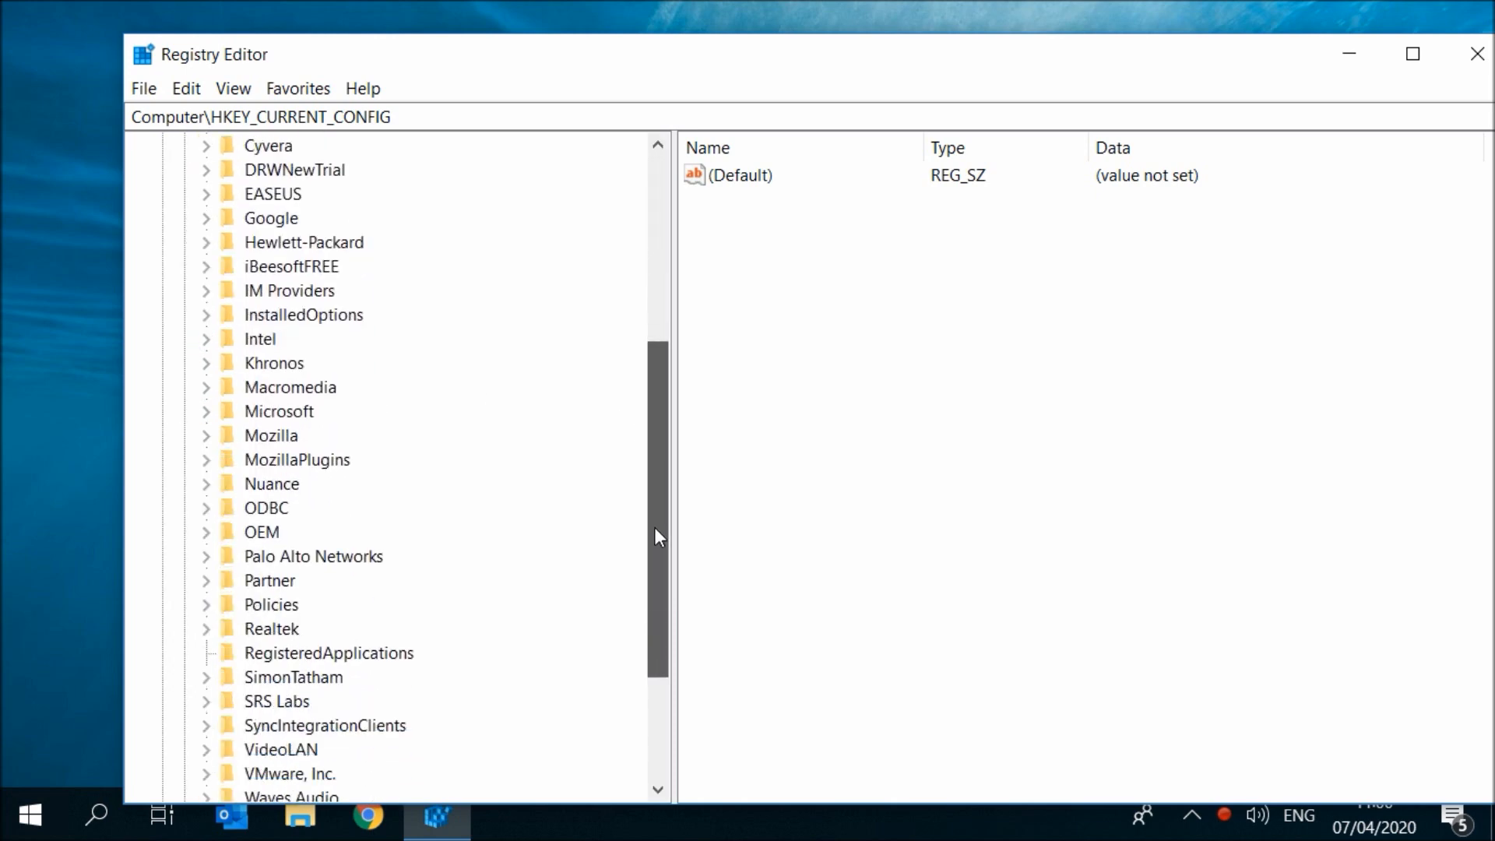
scroll("down", 3)
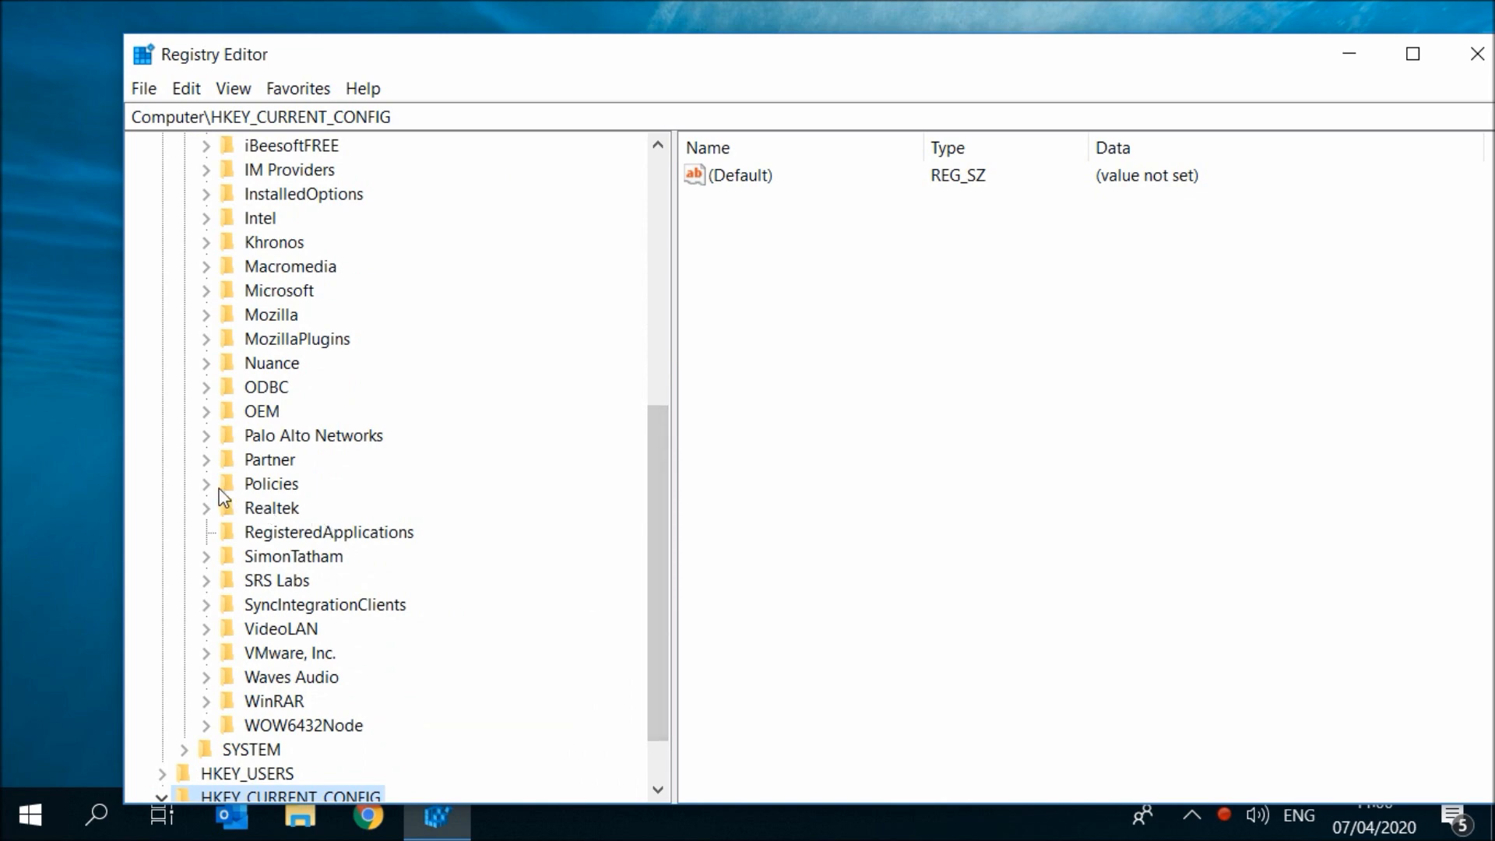
left_click(206, 482)
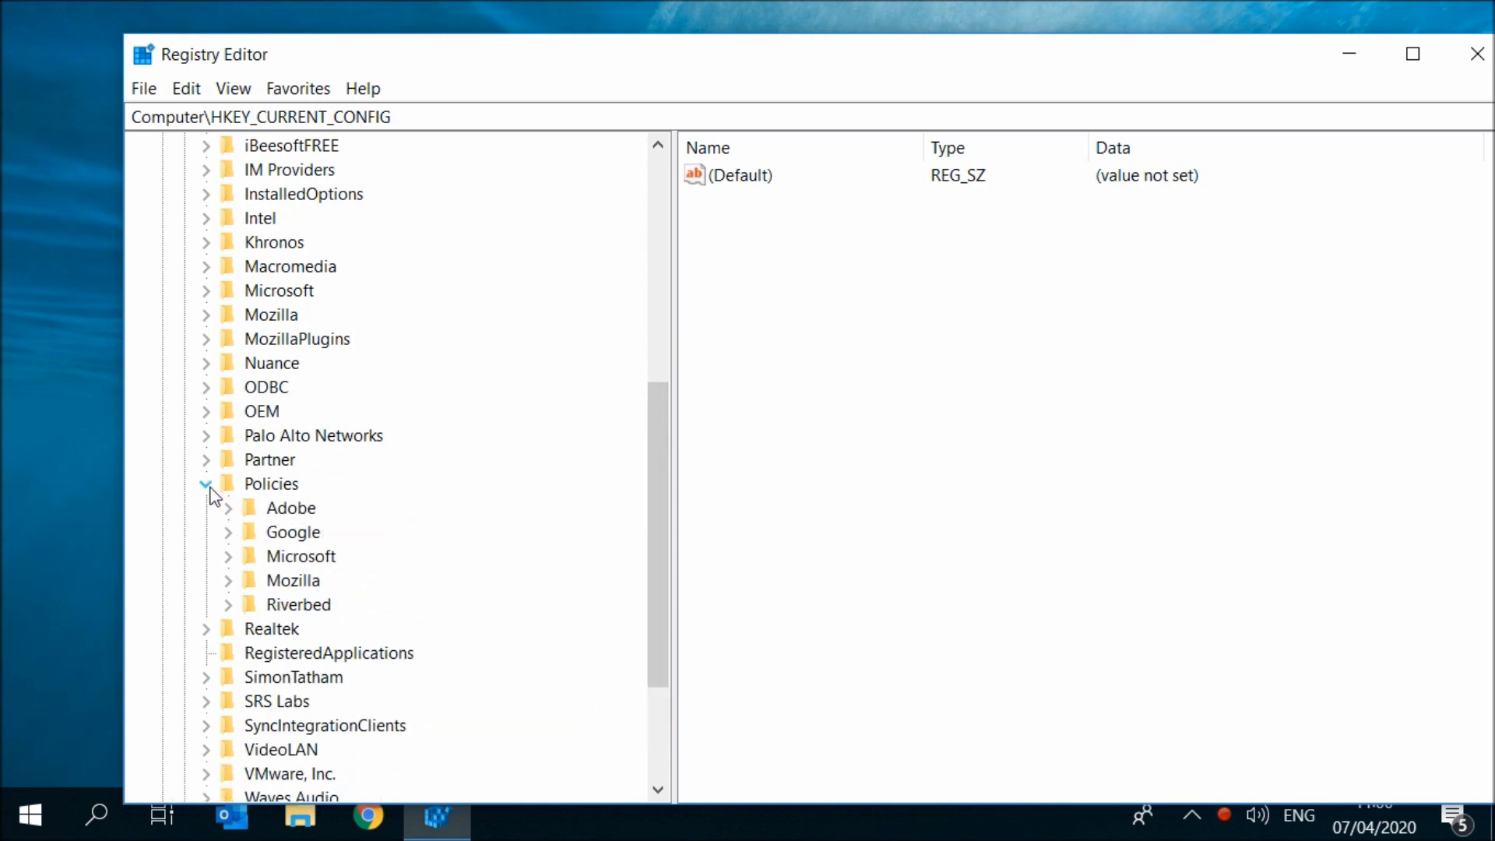
left_click(228, 556)
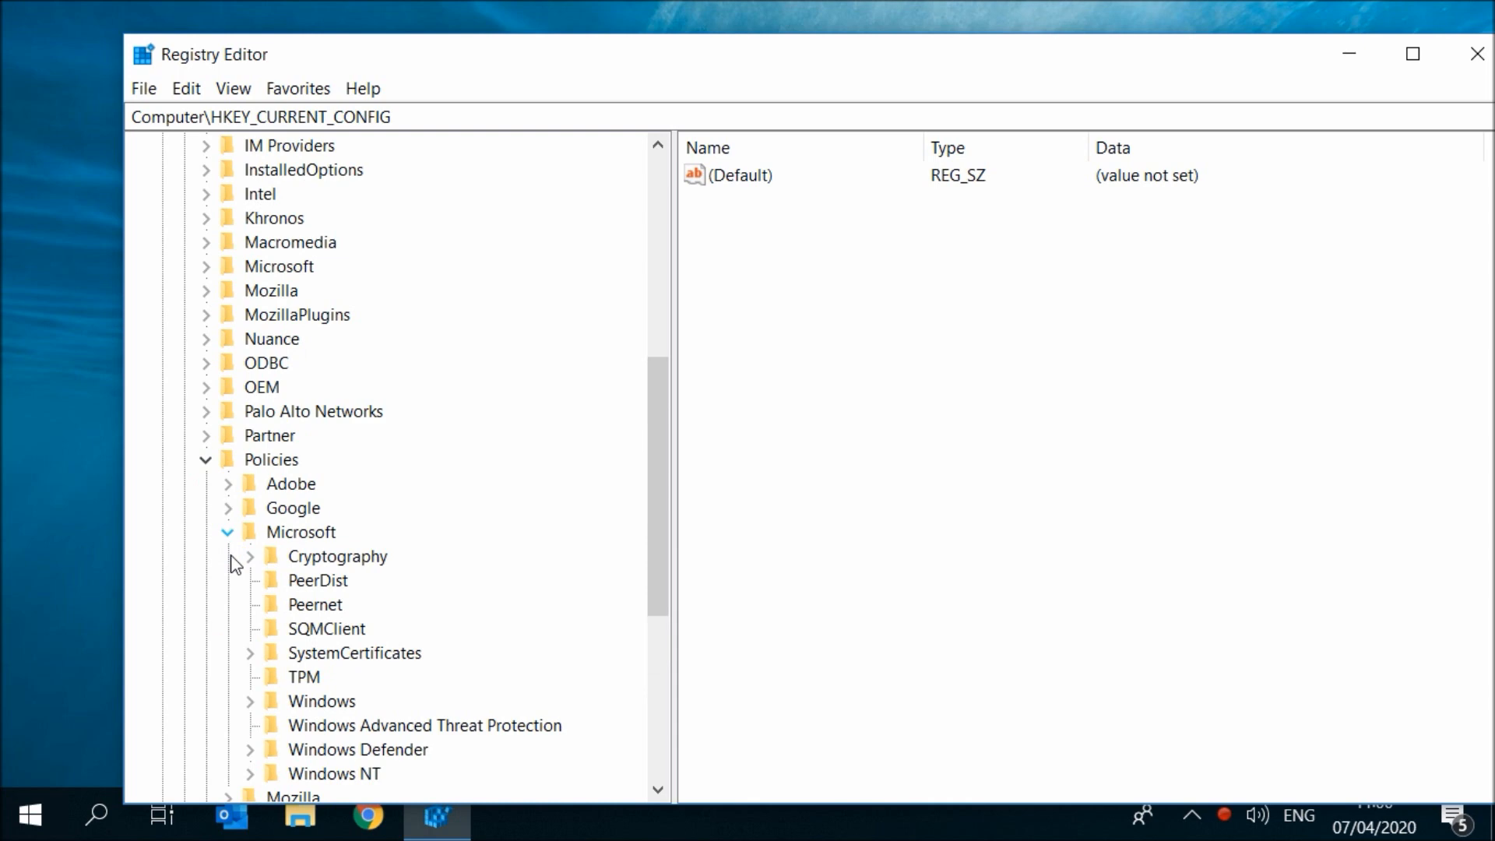
mouse_move(310, 713)
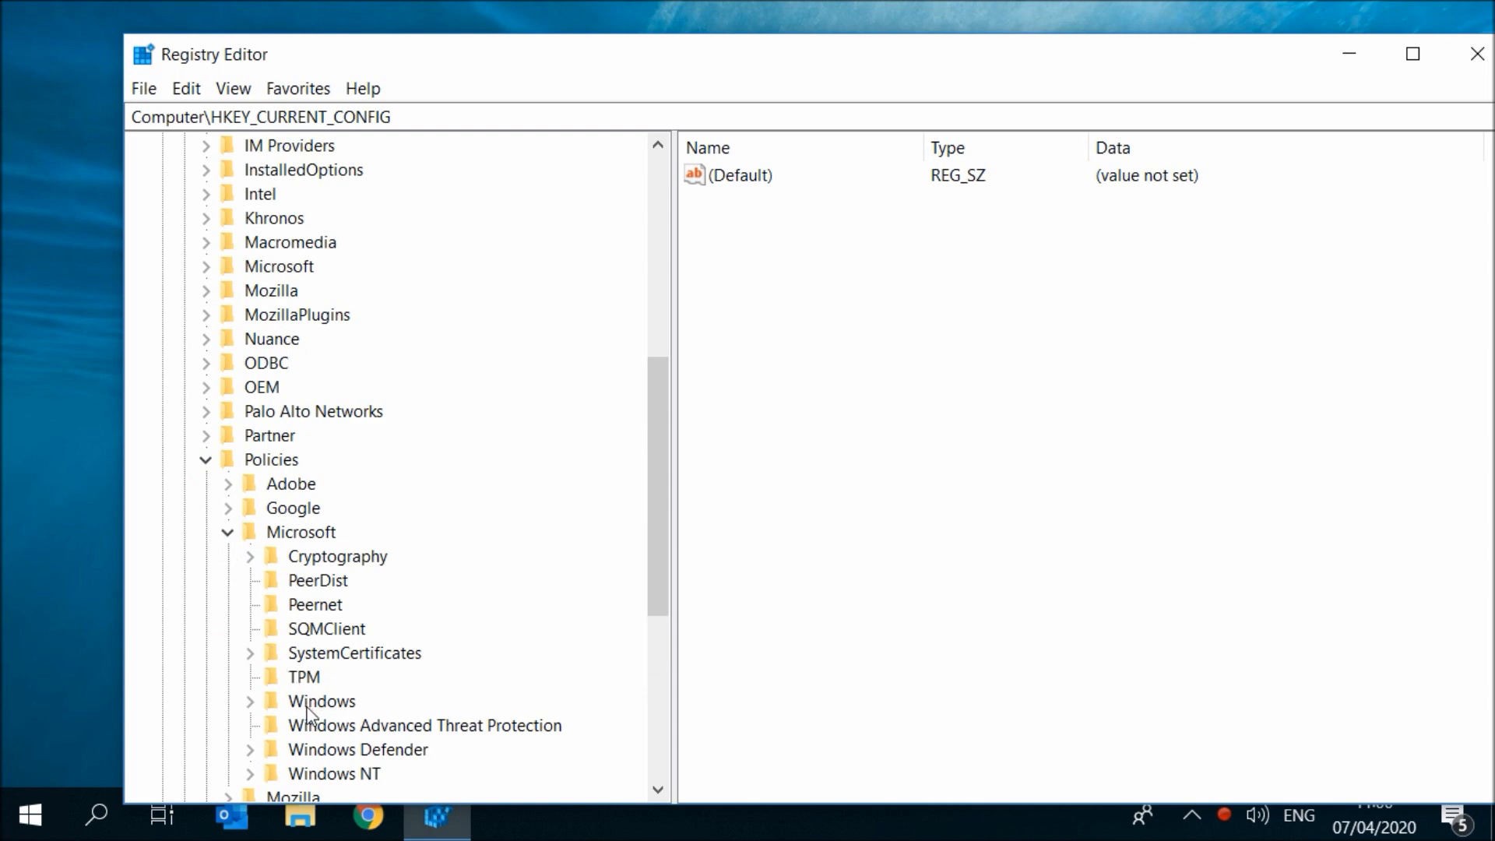
Create a new subkey named Windows Search under Policies\Microsoft\Windows.
right_click(321, 701)
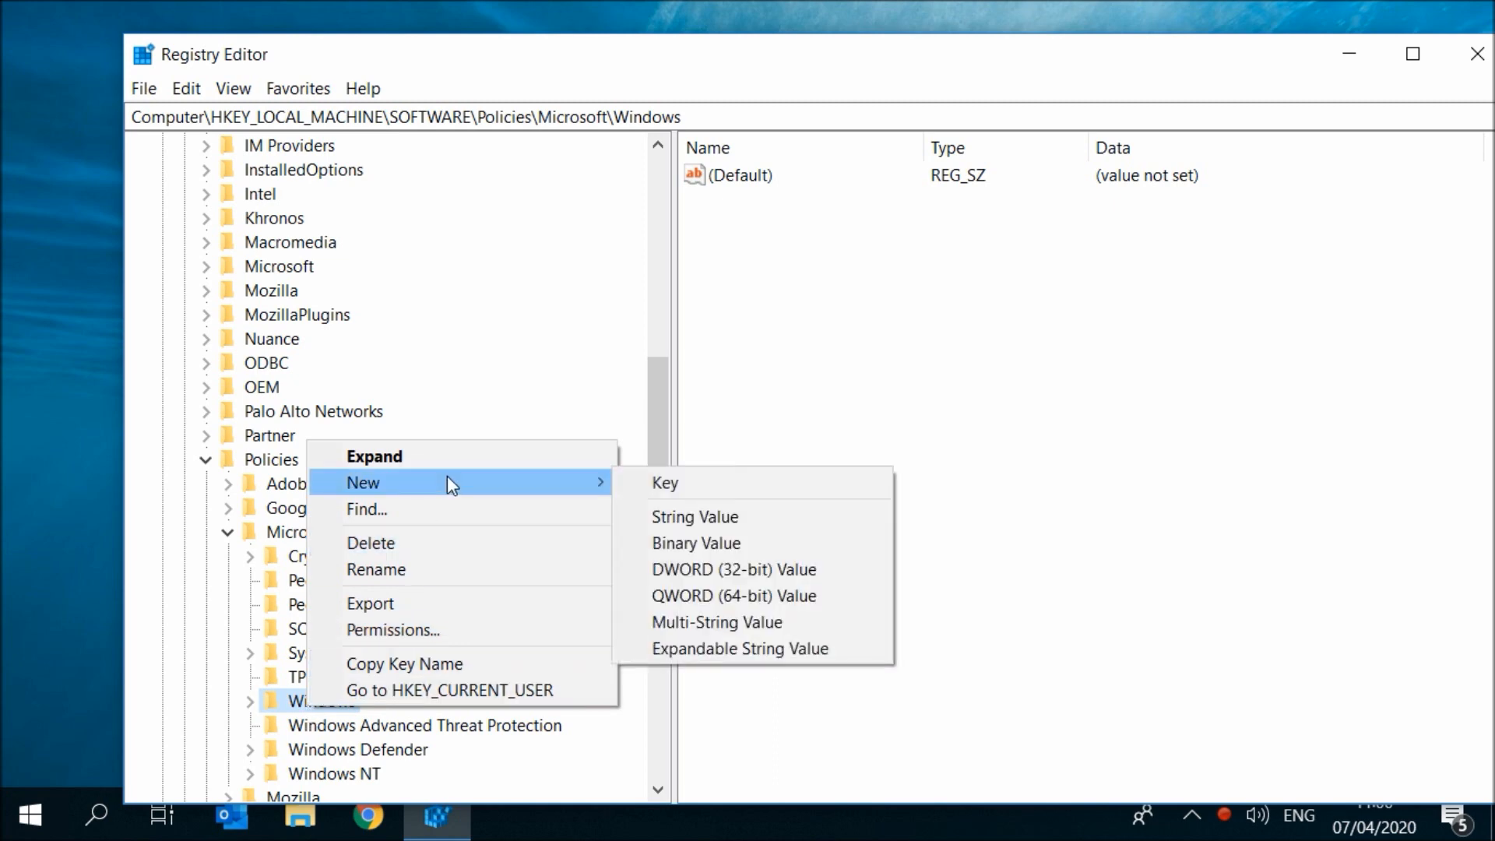
mouse_move(666, 483)
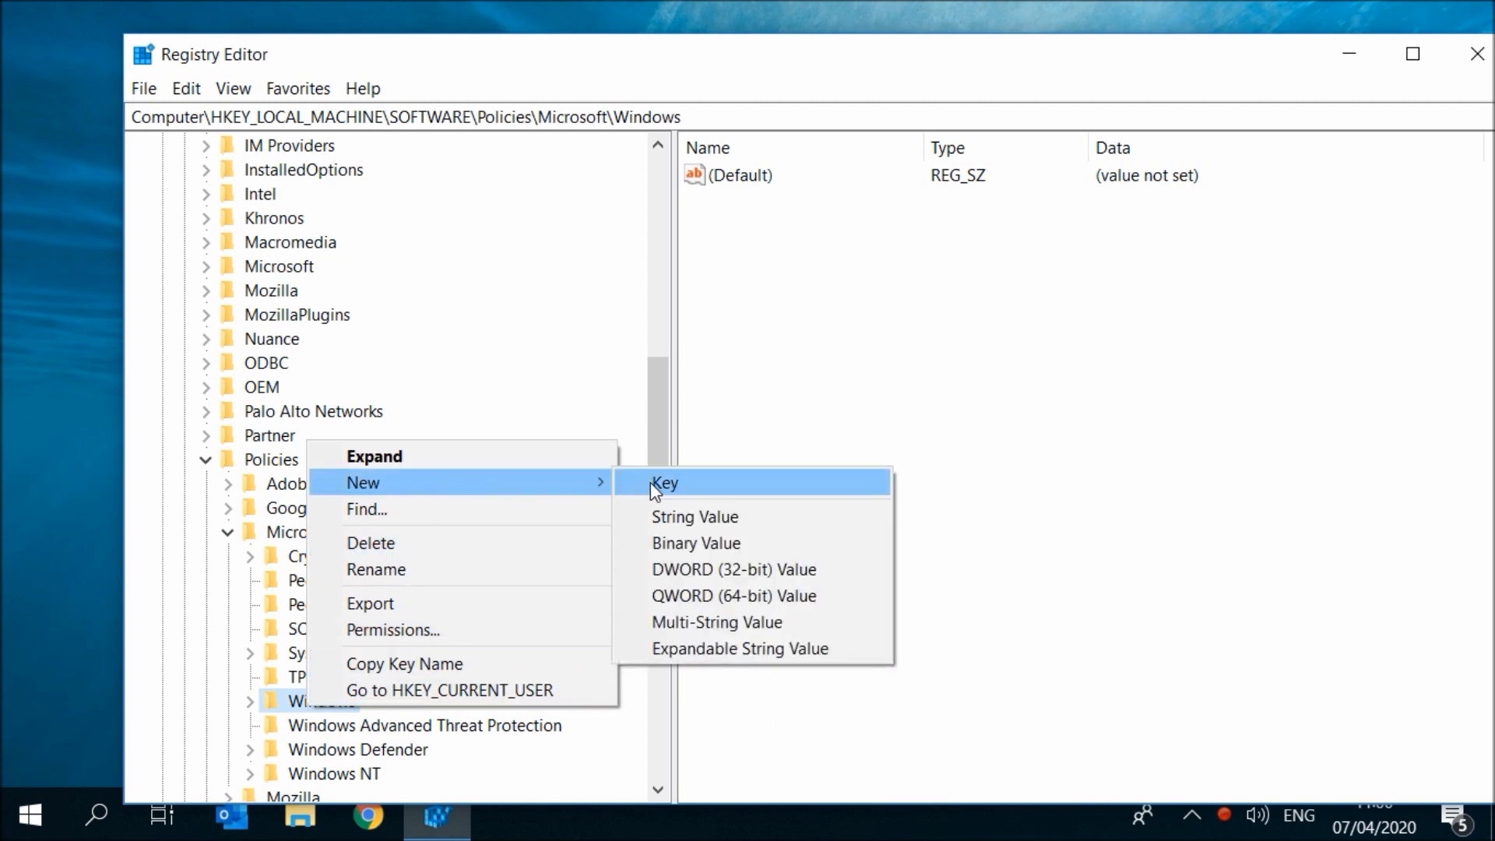
left_click(663, 483)
type("Windows Se")
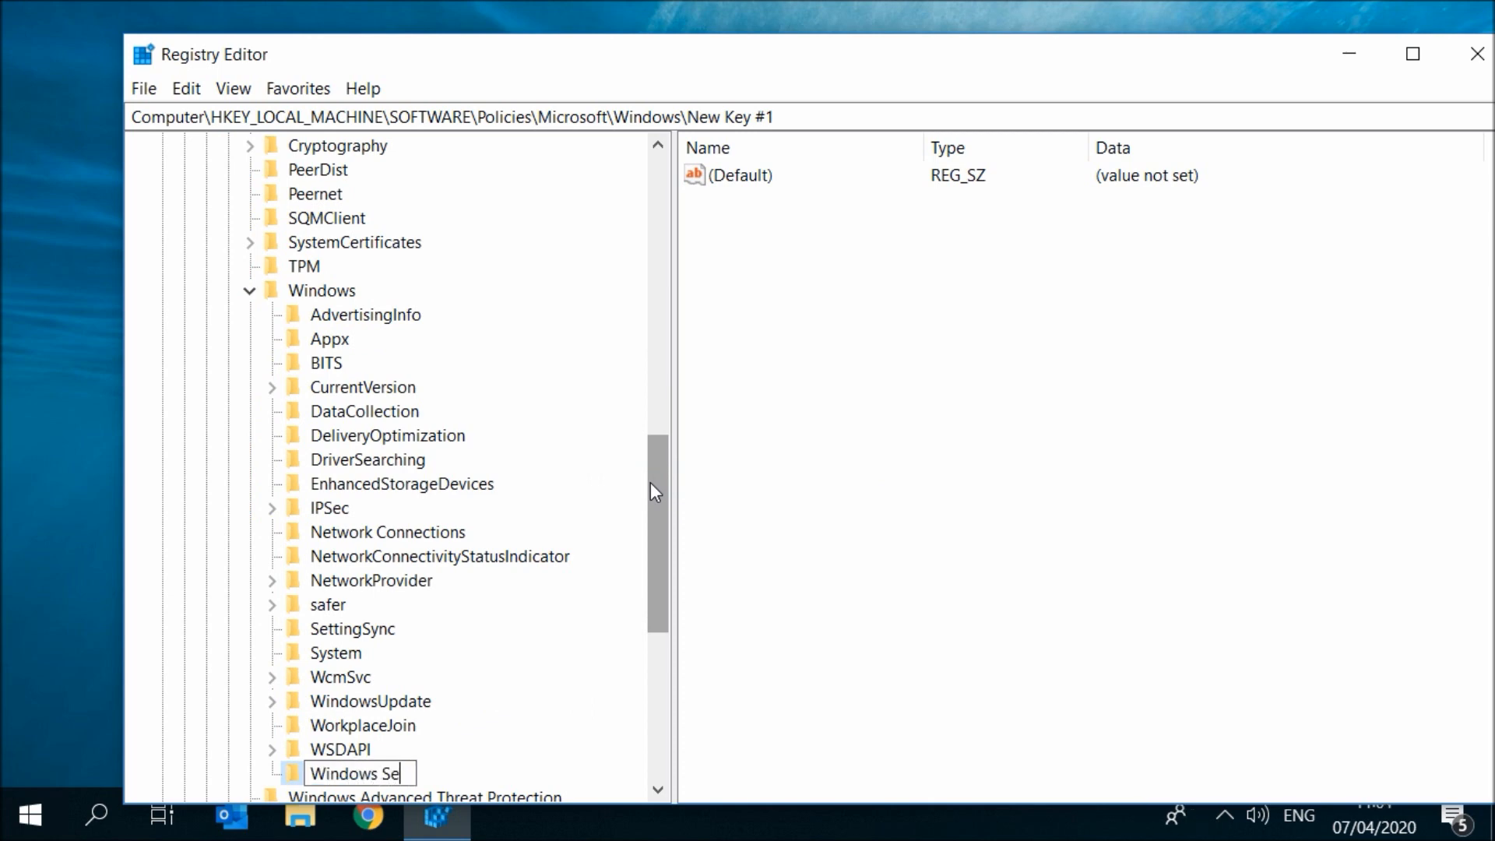
type("arch")
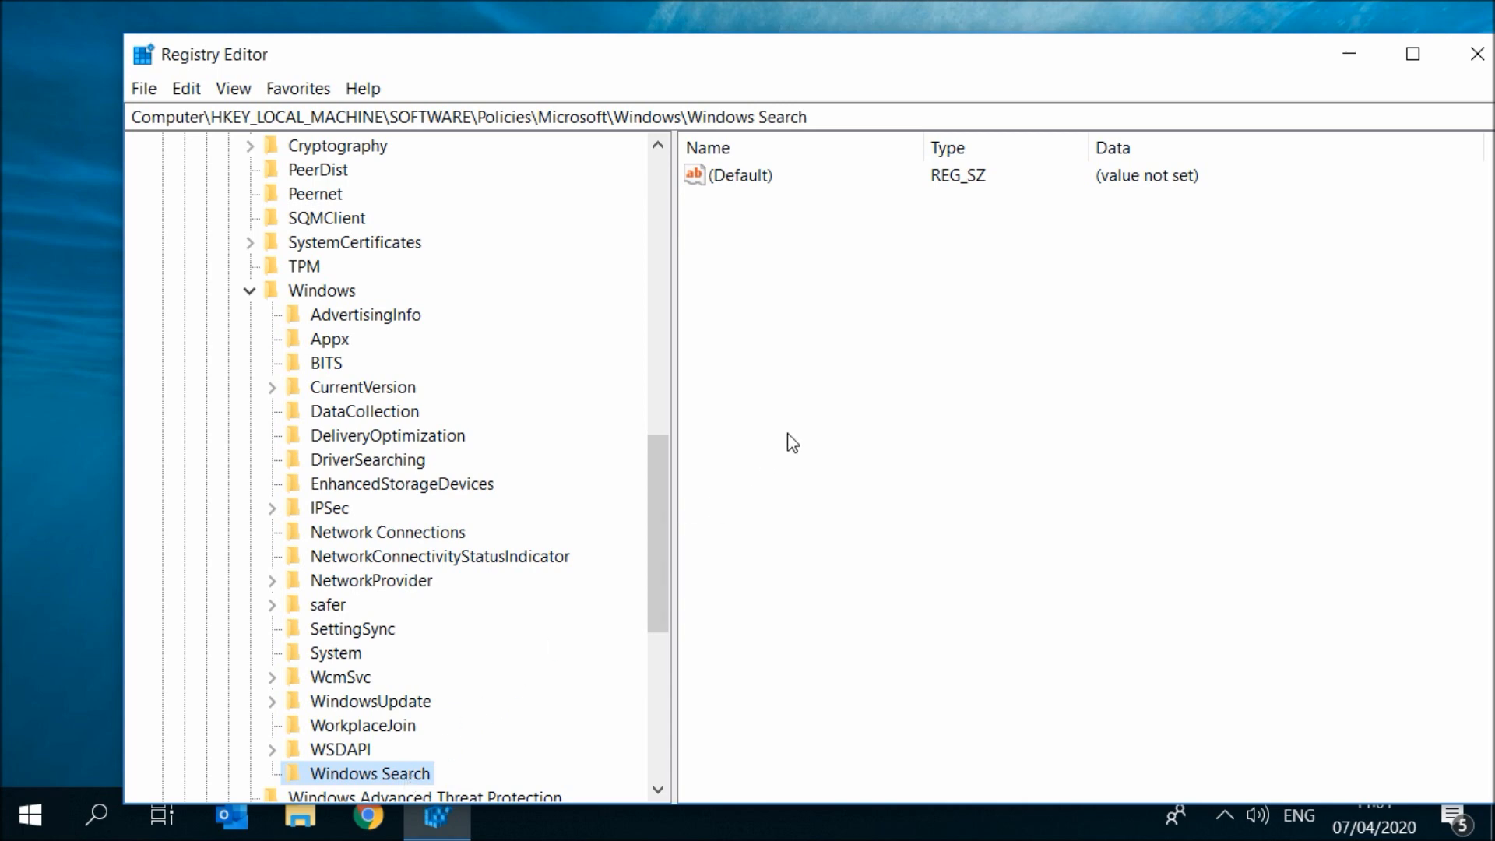
Add a DWORD (32-bit) value named AllowCortana to the Windows Search key.
right_click(792, 444)
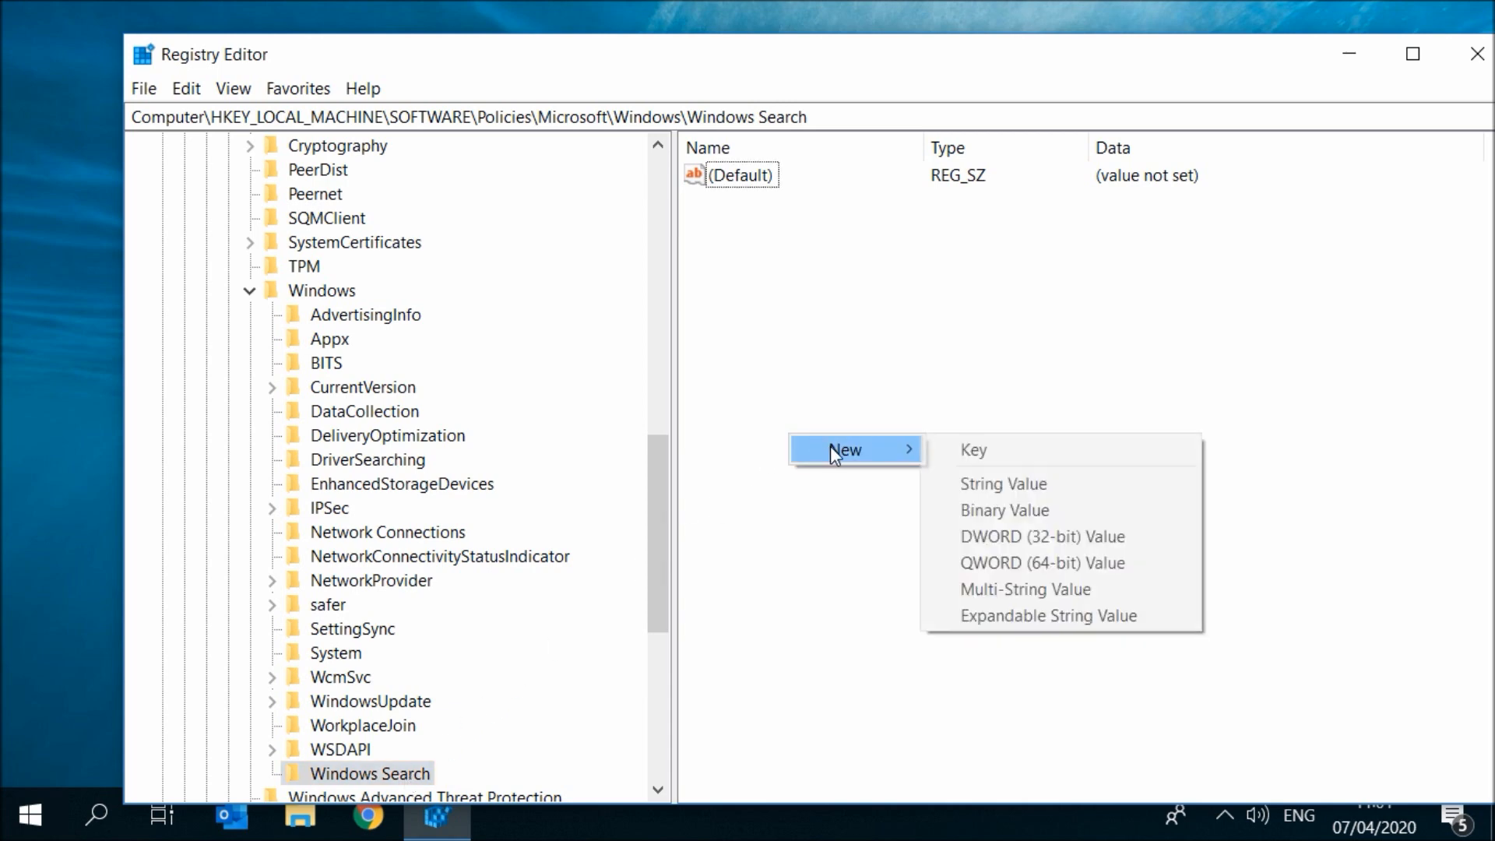
mouse_move(1001, 483)
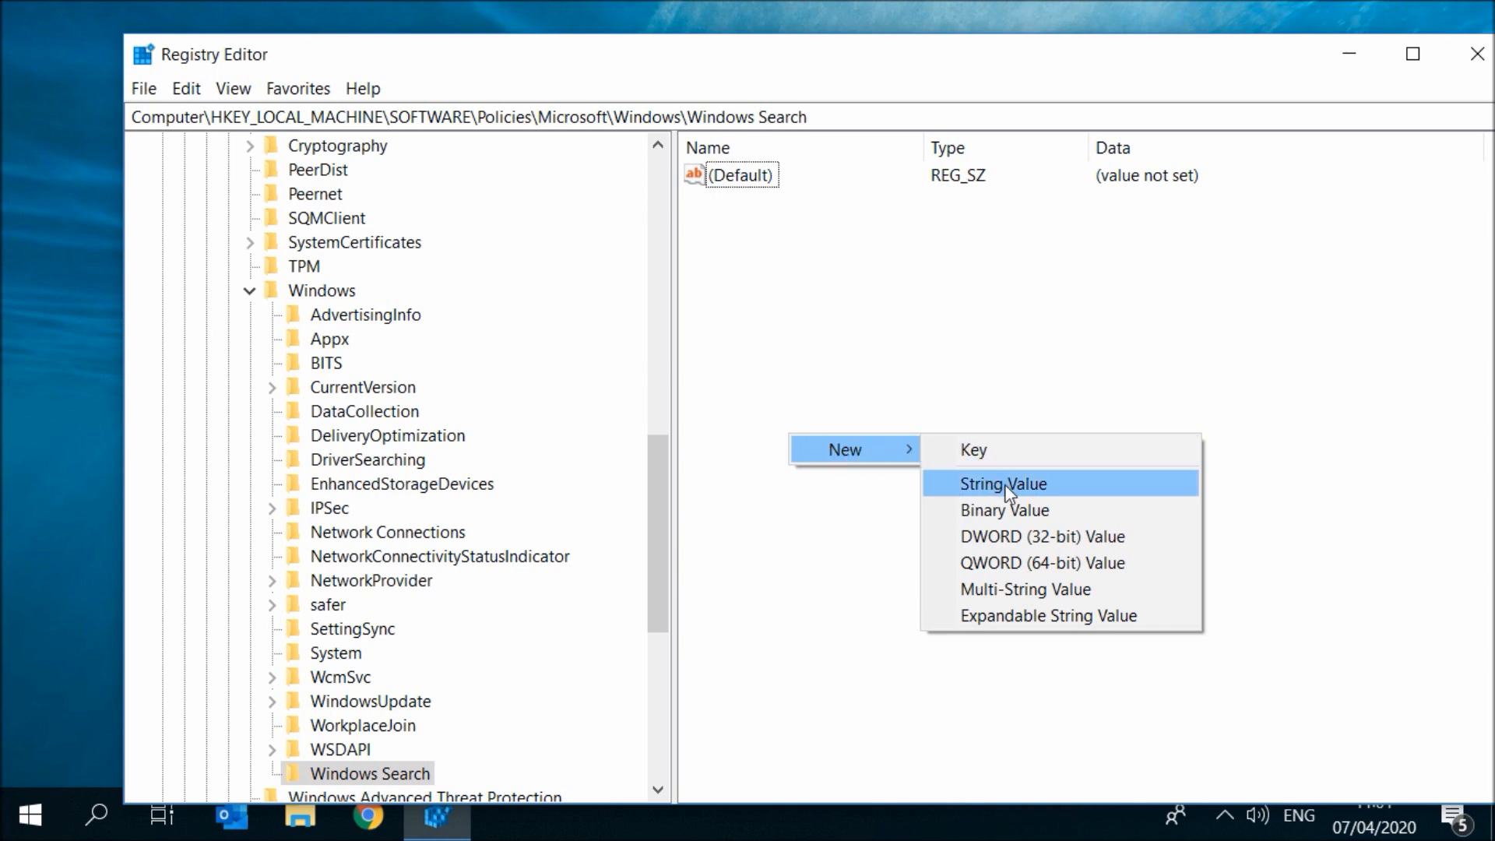
left_click(1042, 535)
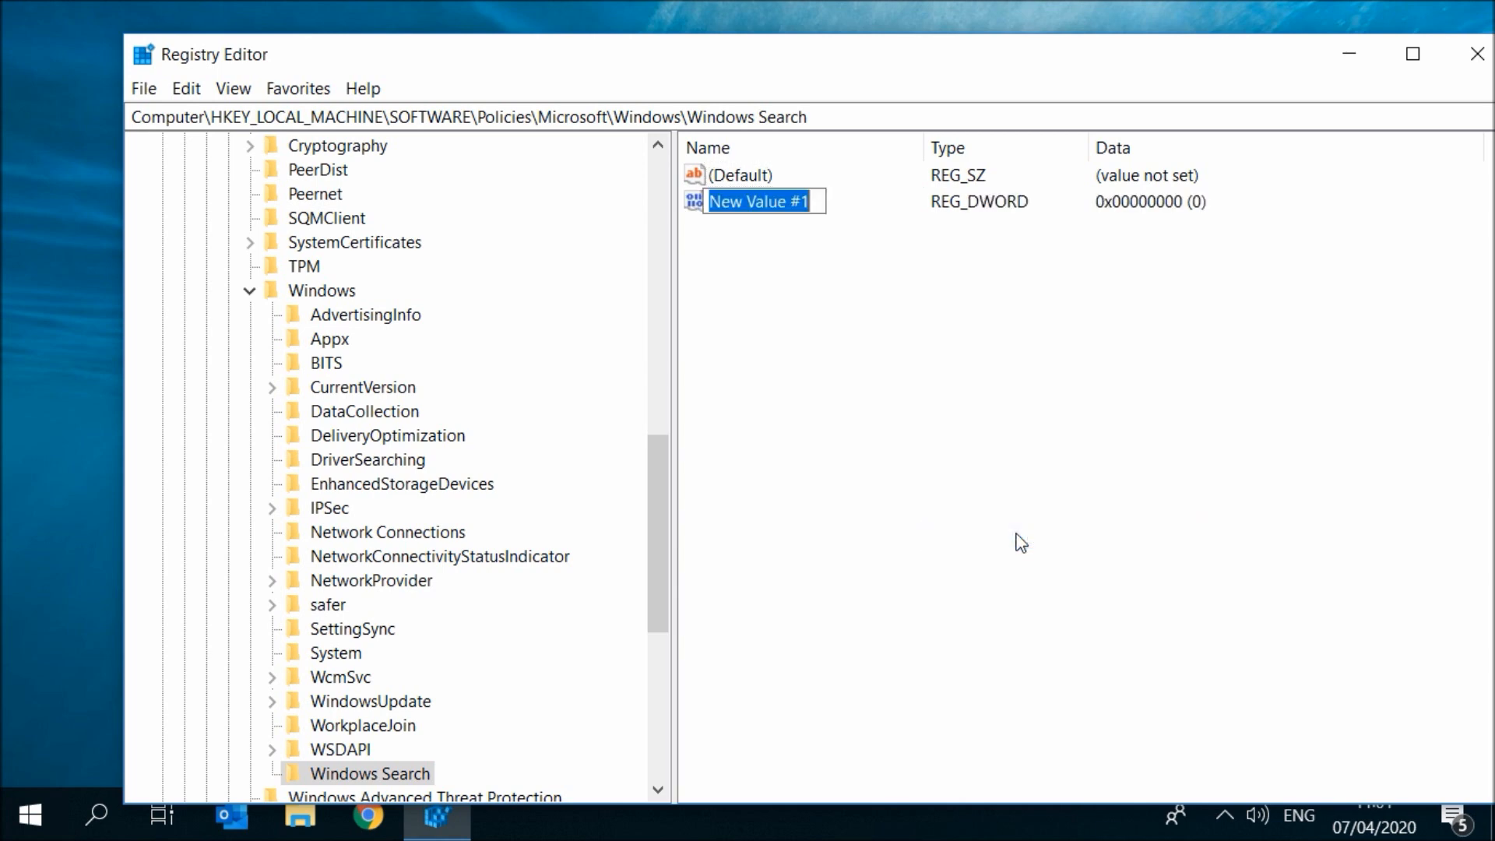
type("All")
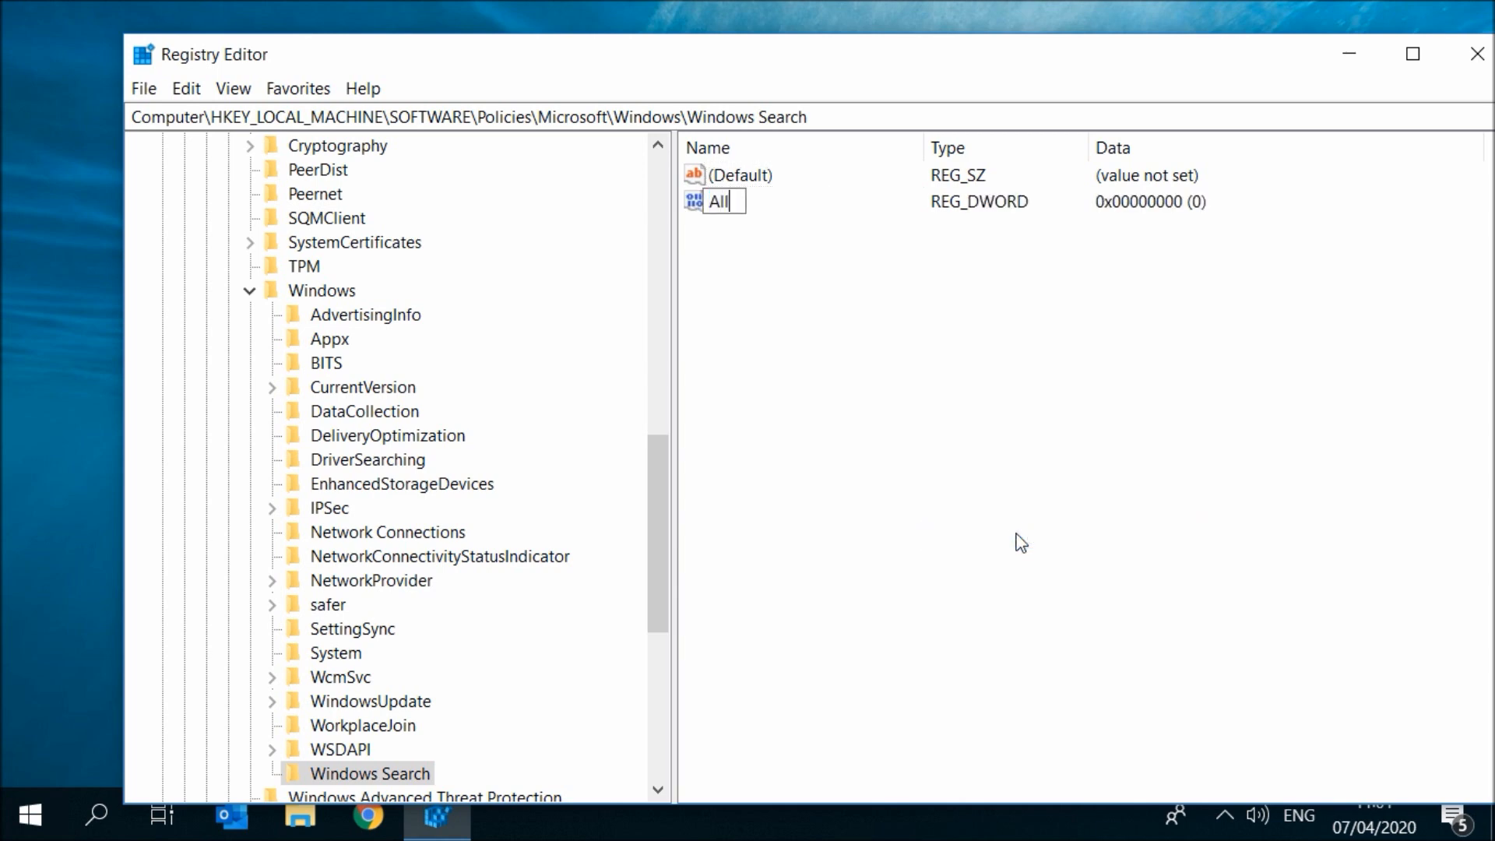
type("AllowCortana")
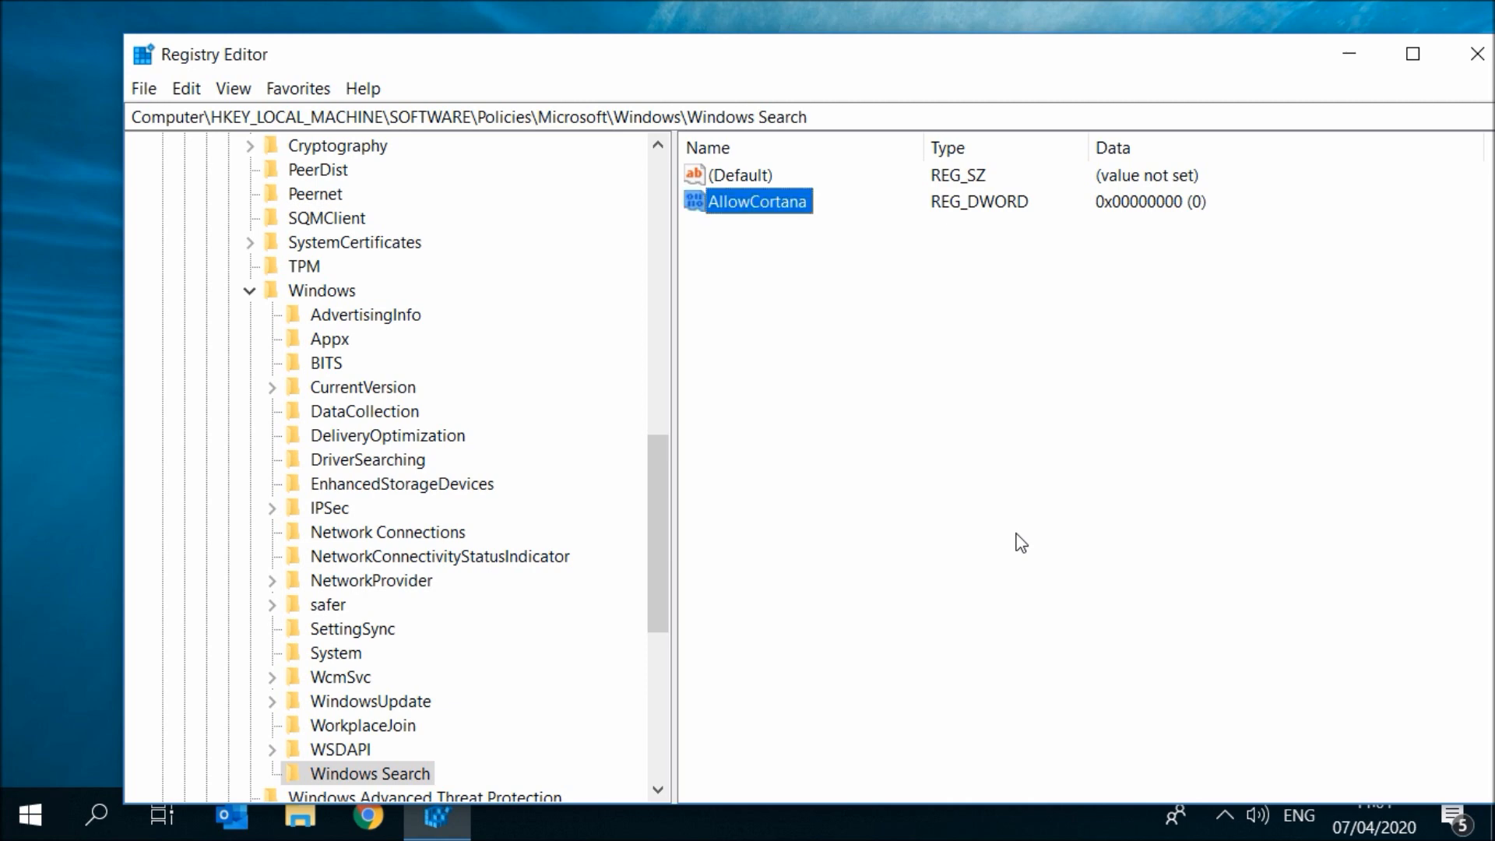
mouse_move(754, 198)
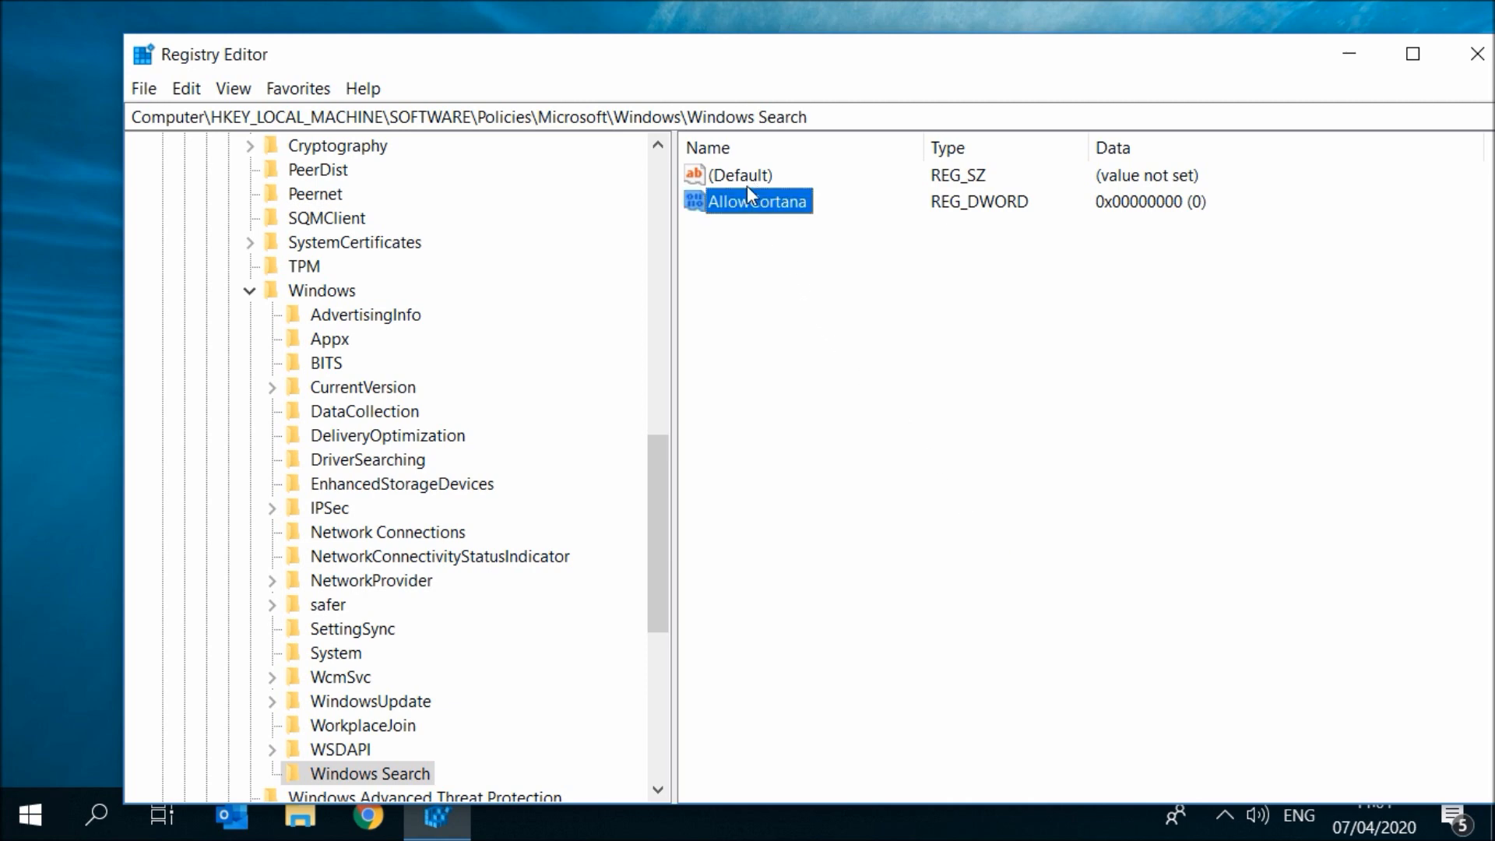
Confirm AllowCortana's value data stays 0 and close Registry Editor.
double_click(757, 201)
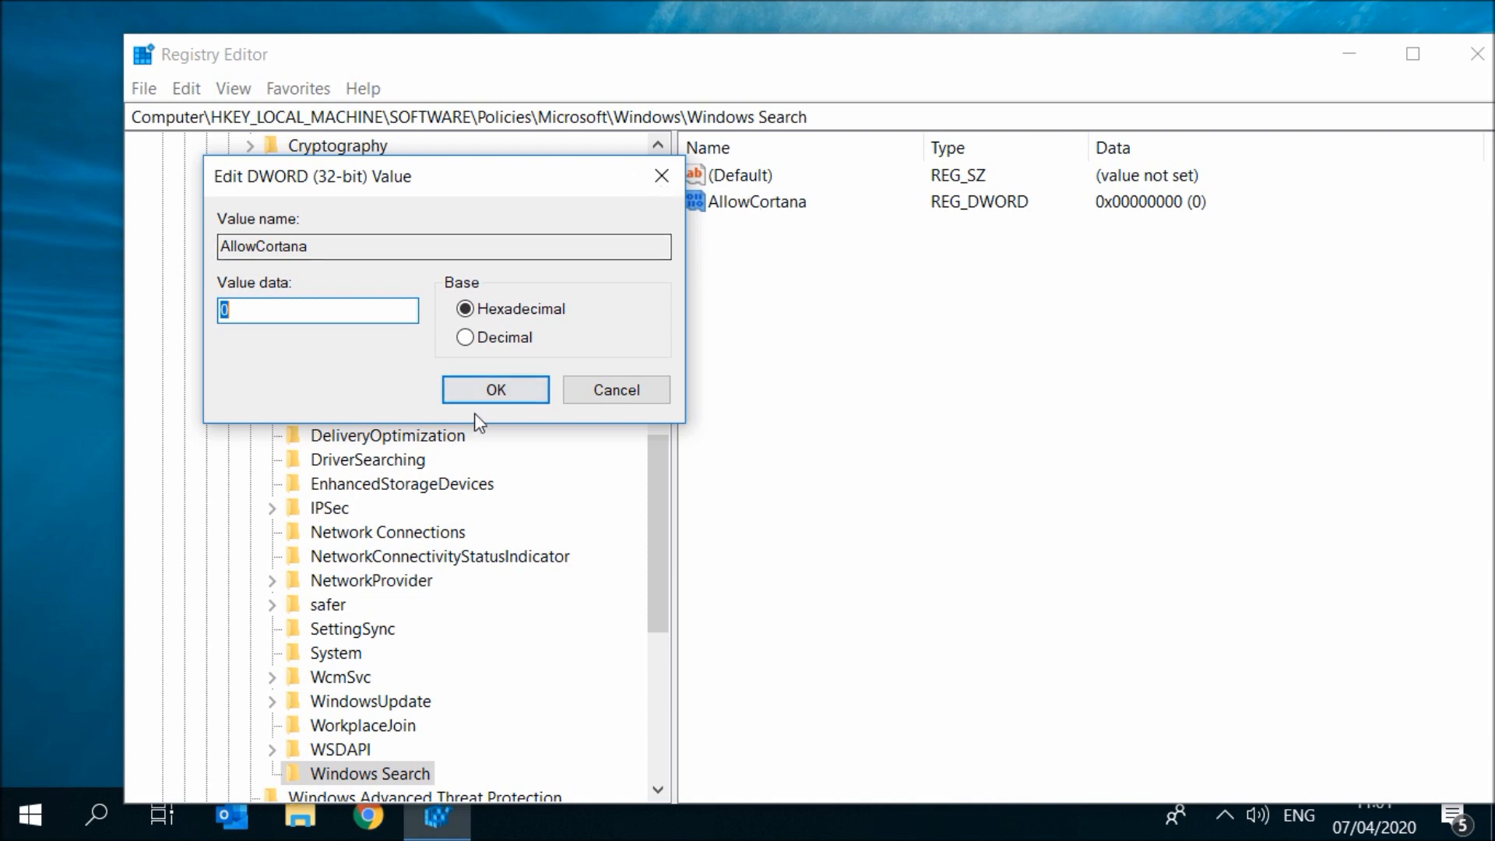
left_click(495, 389)
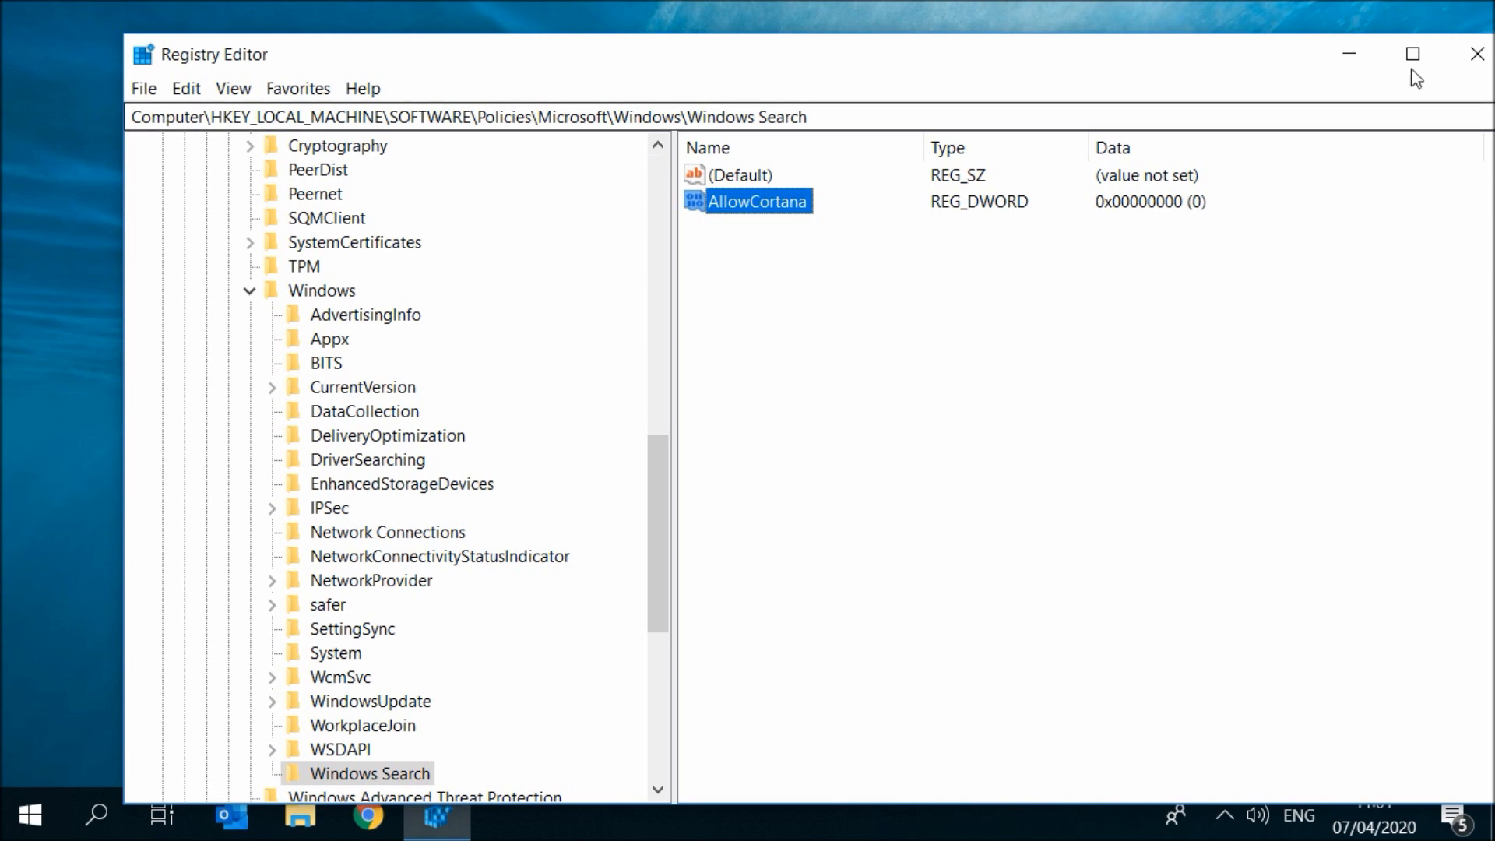
left_click(1477, 53)
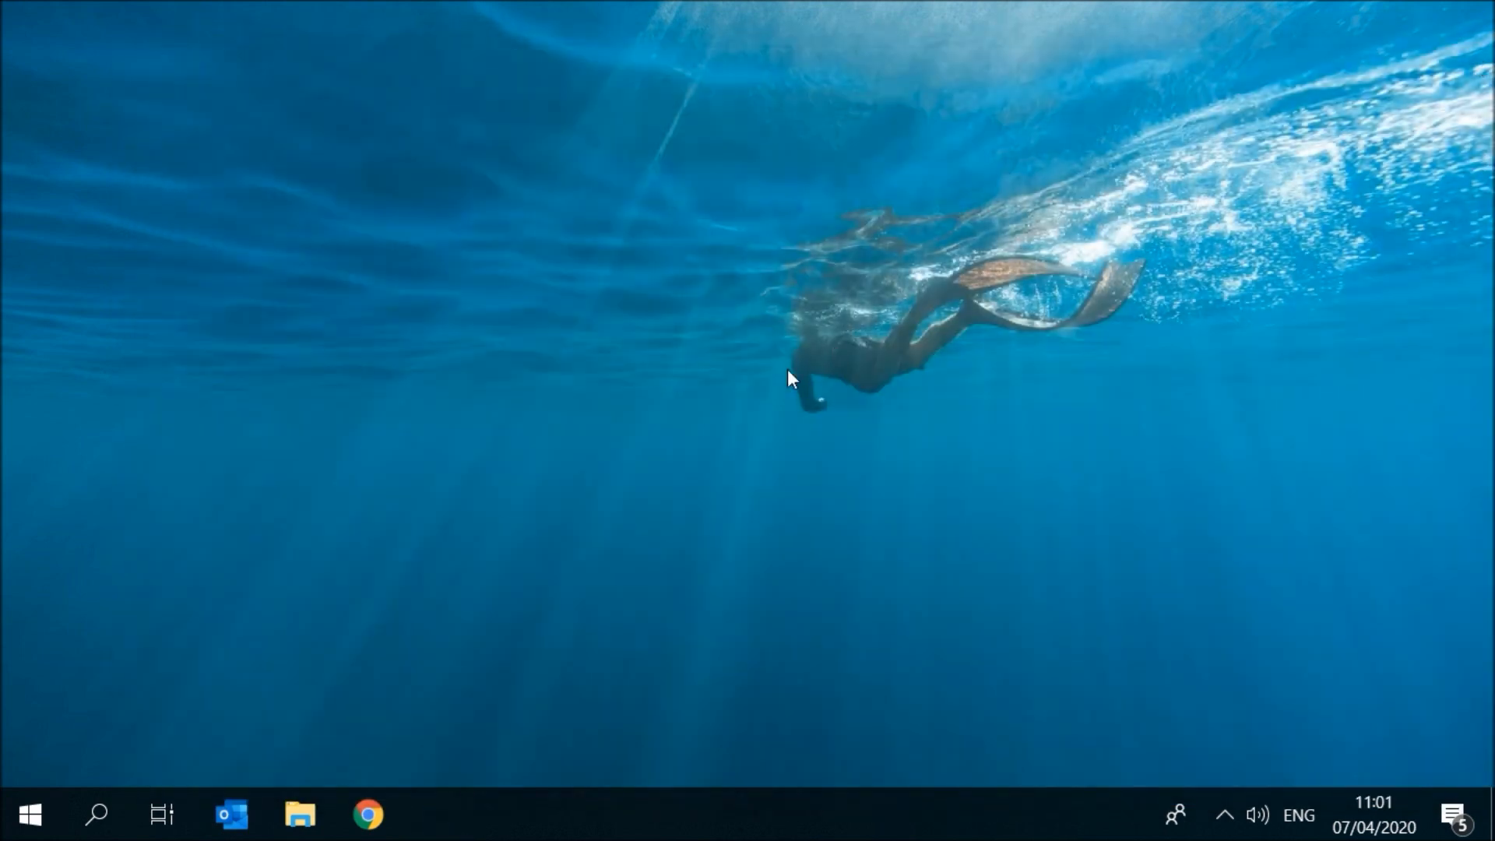